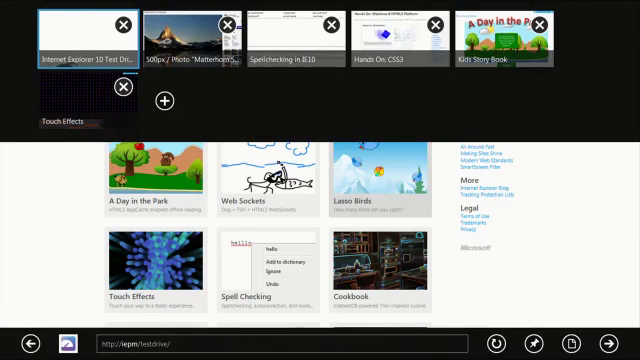
Step: Switch to the 'Spellchecking in IE10' demo tab
{"action": "left_click", "coordinate": [183, 35]}
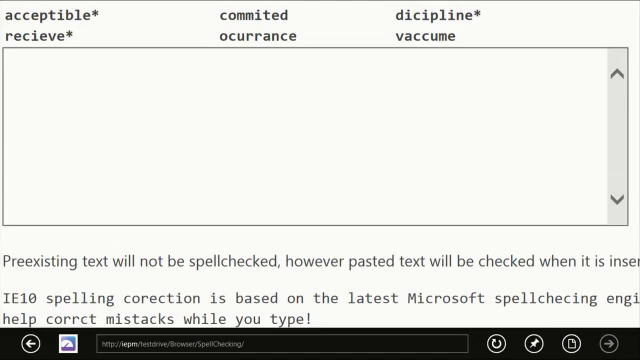
Step: Type 'vaccume', pick a suggested correction, then type 'discipline' and 'snoop dogg'
{"action": "left_click", "coordinate": [25, 75]}
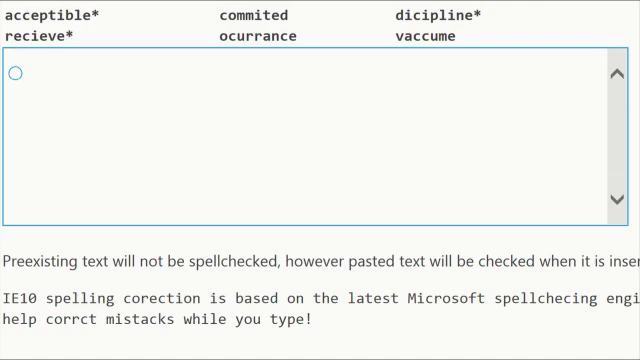
{"action": "type", "text": "vaccume"}
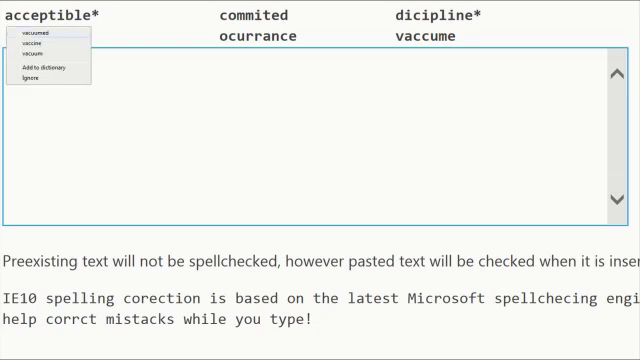
{"action": "left_click", "coordinate": [38, 57]}
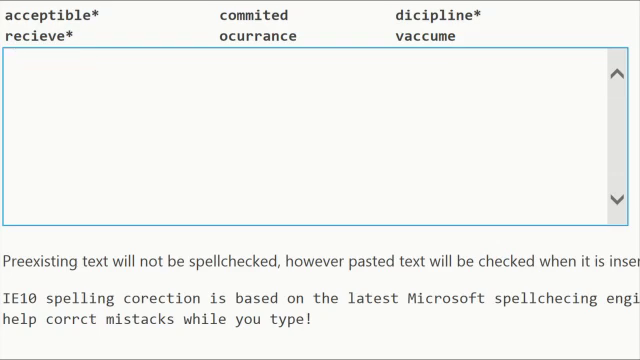
{"action": "type", "text": "discipline"}
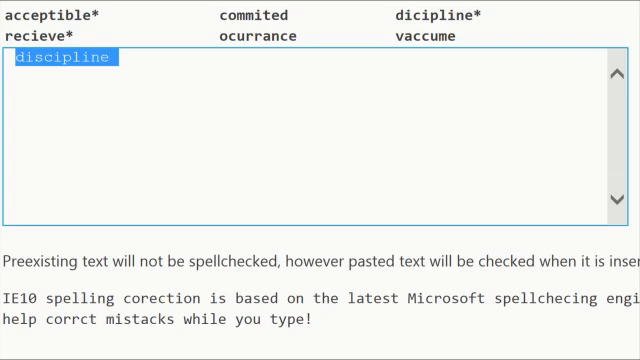
{"action": "type", "text": "snoop"}
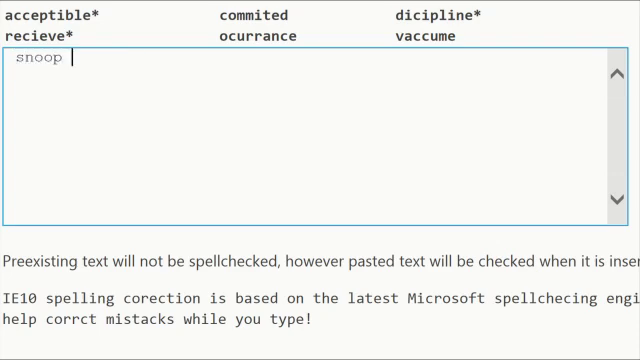
{"action": "type", "text": "dogg"}
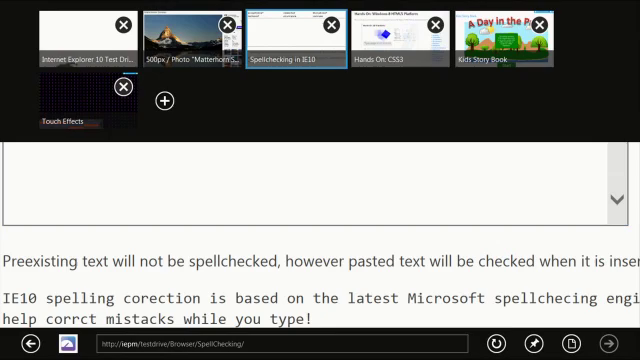
Step: On the Hands On: CSS3 demo, set blur 0.1em, hue 253 and transparency 56%
{"action": "left_click", "coordinate": [402, 33]}
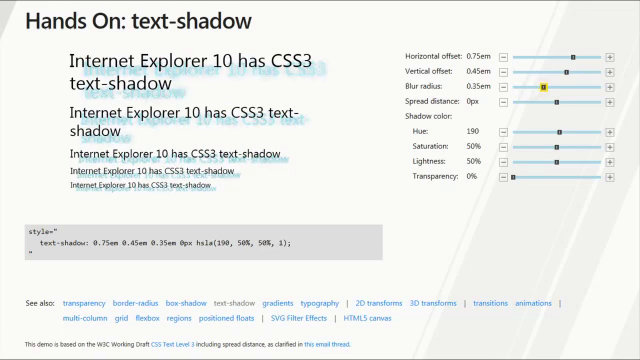
{"action": "left_click_drag", "start_coordinate": [546, 89], "coordinate": [523, 89]}
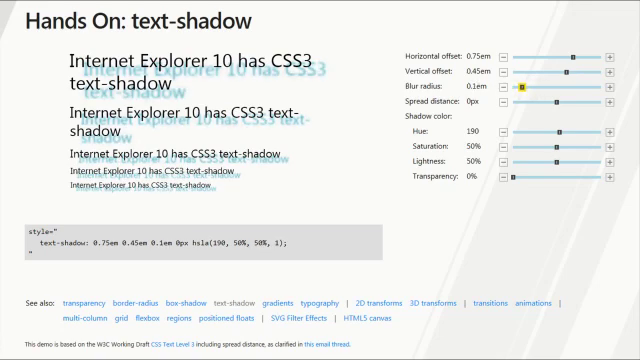
{"action": "left_click_drag", "start_coordinate": [555, 131], "coordinate": [570, 131]}
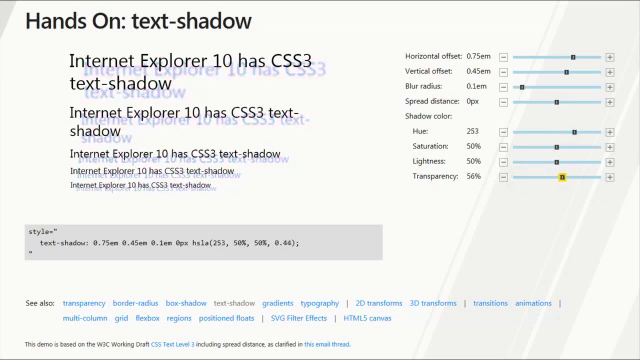
{"action": "left_click_drag", "start_coordinate": [591, 183], "coordinate": [556, 183]}
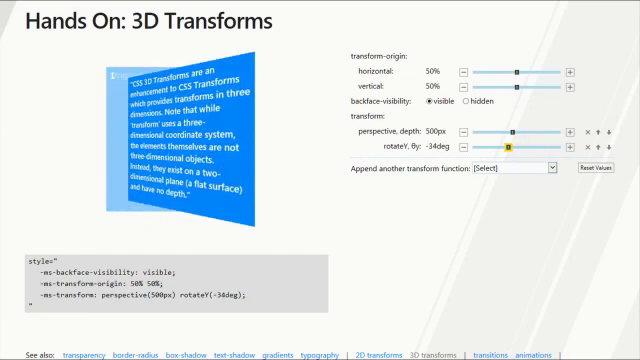
Step: Adjust the blue card's rotateY angle in the 3D Transforms demo
{"action": "left_click", "coordinate": [519, 181]}
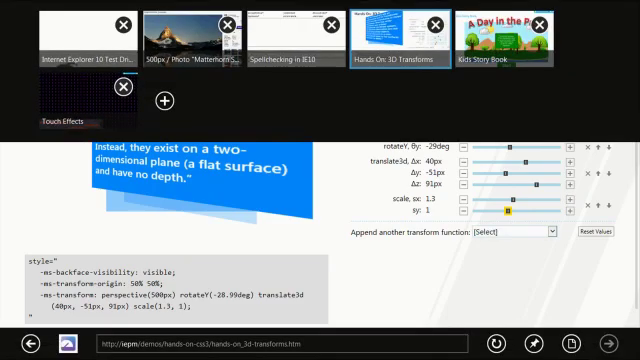
Step: Switch to the Kids Story Book tab and start 'A Day in the Park'
{"action": "left_click", "coordinate": [515, 35]}
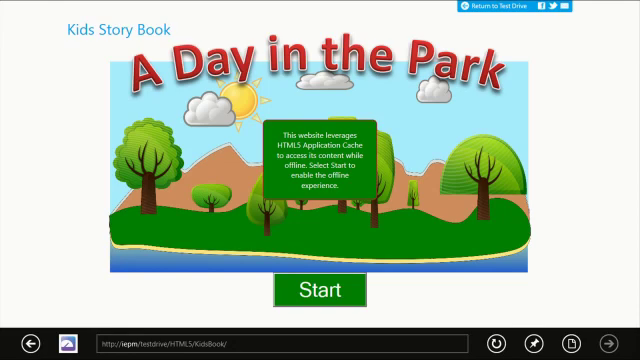
{"action": "left_click", "coordinate": [320, 289]}
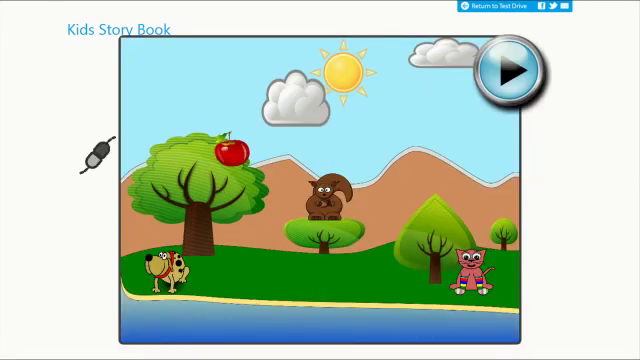